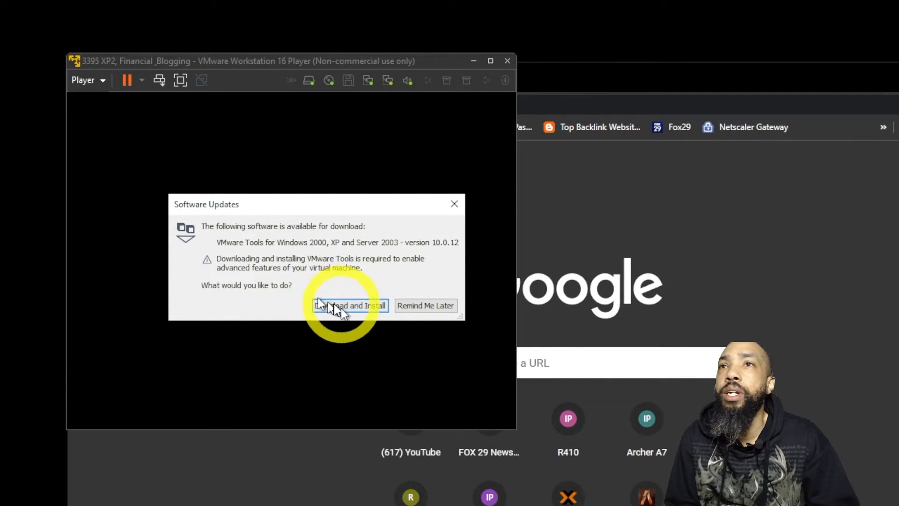
Step: Dismiss the VMware Tools update prompt and close the running XP virtual machine
{"action": "left_click", "coordinate": [350, 305]}
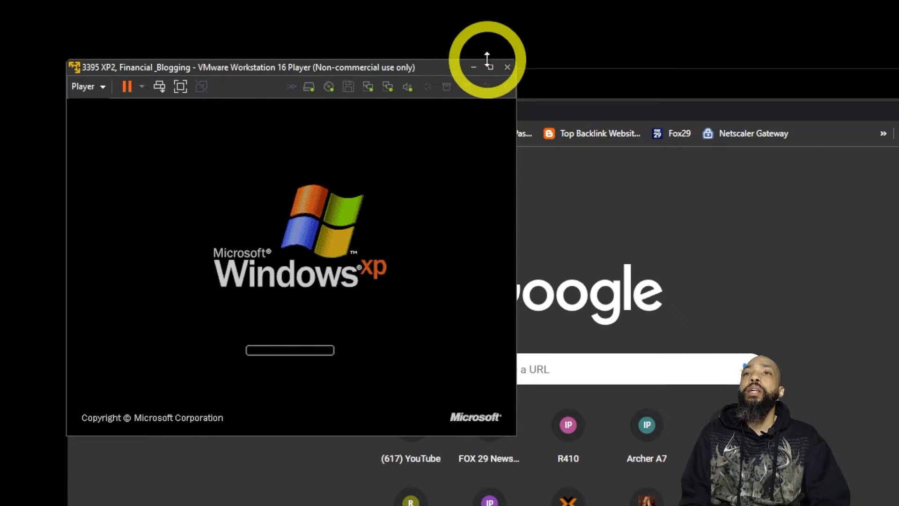
{"action": "left_click", "coordinate": [489, 67]}
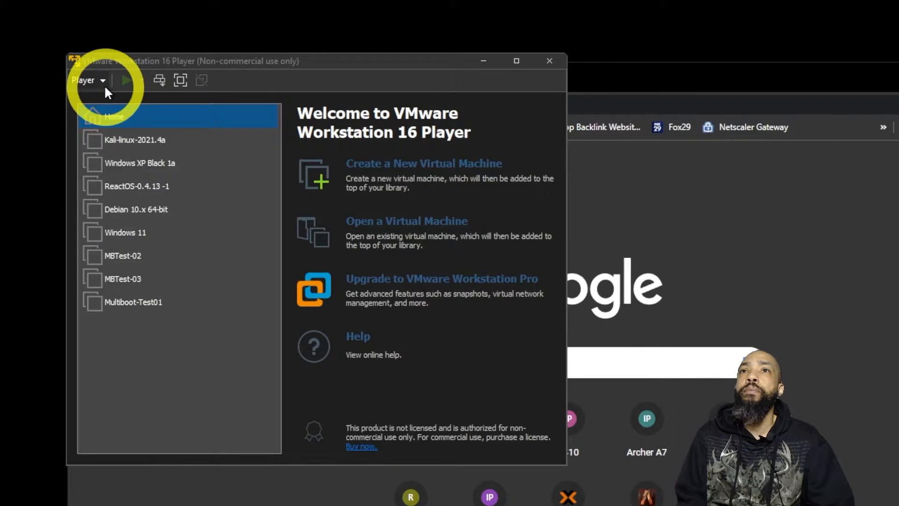
Step: Reach the Open Virtual Machine browser via Player > File > Open
{"action": "left_click", "coordinate": [86, 80]}
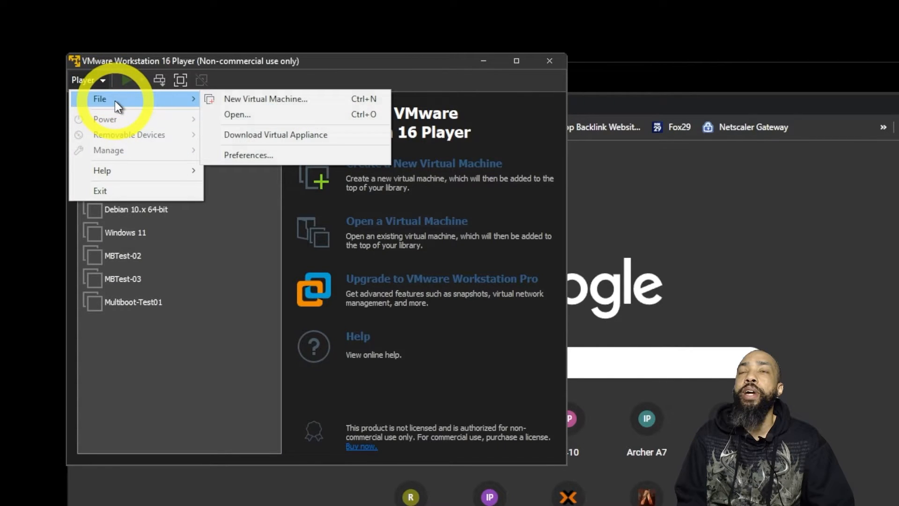
{"action": "mouse_move", "coordinate": [192, 127]}
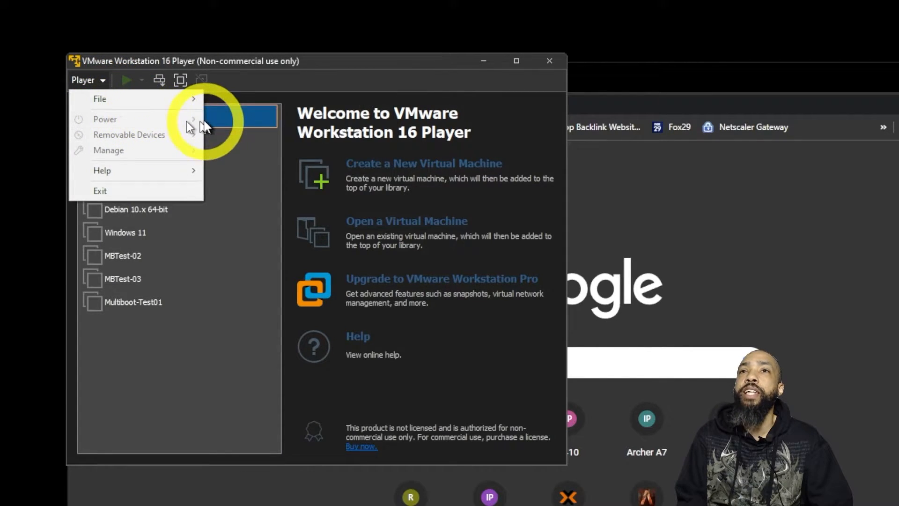
{"action": "left_click", "coordinate": [100, 98]}
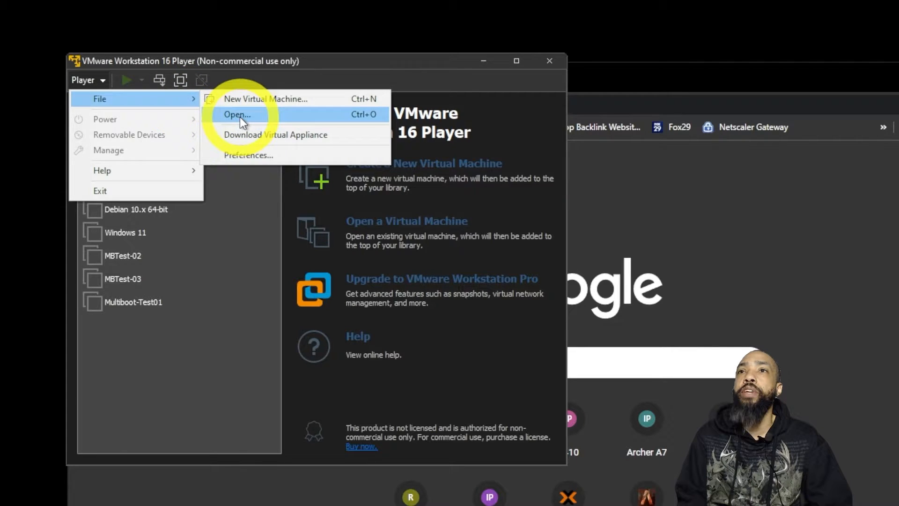
{"action": "left_click", "coordinate": [236, 114]}
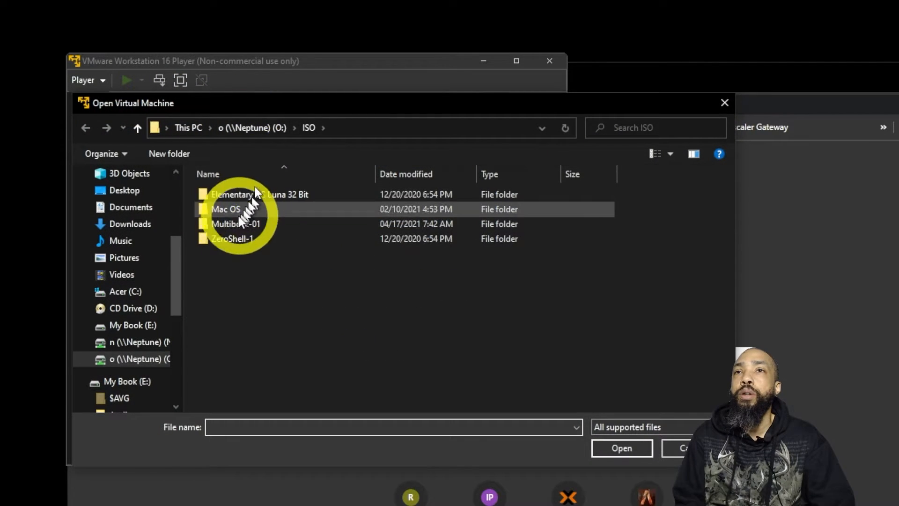
{"action": "mouse_move", "coordinate": [147, 221]}
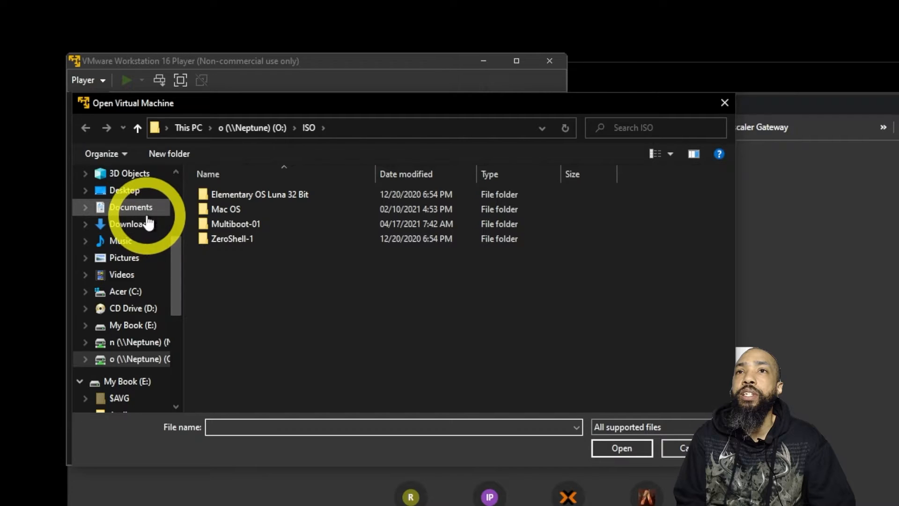
Step: Navigate Documents > Virtual Machines > xpfb 3394 > xpfb 3394
{"action": "left_click", "coordinate": [131, 207]}
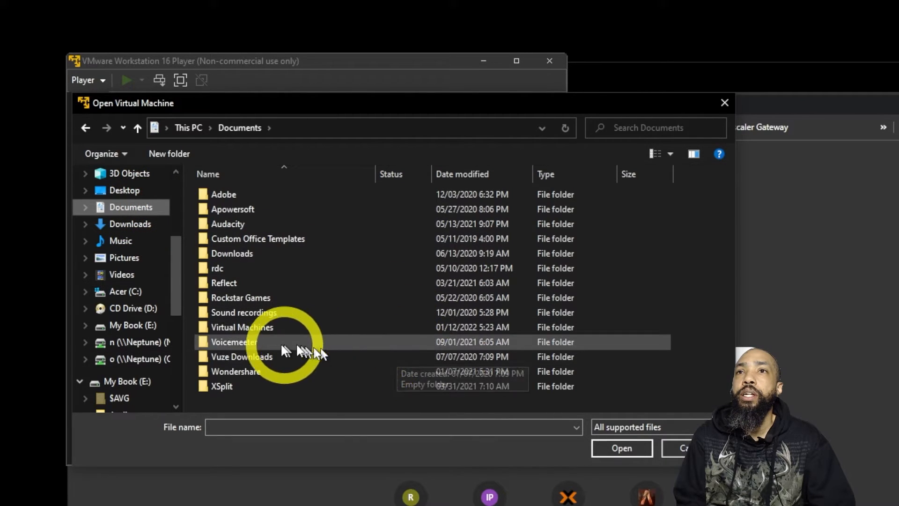
{"action": "double_click", "coordinate": [241, 327]}
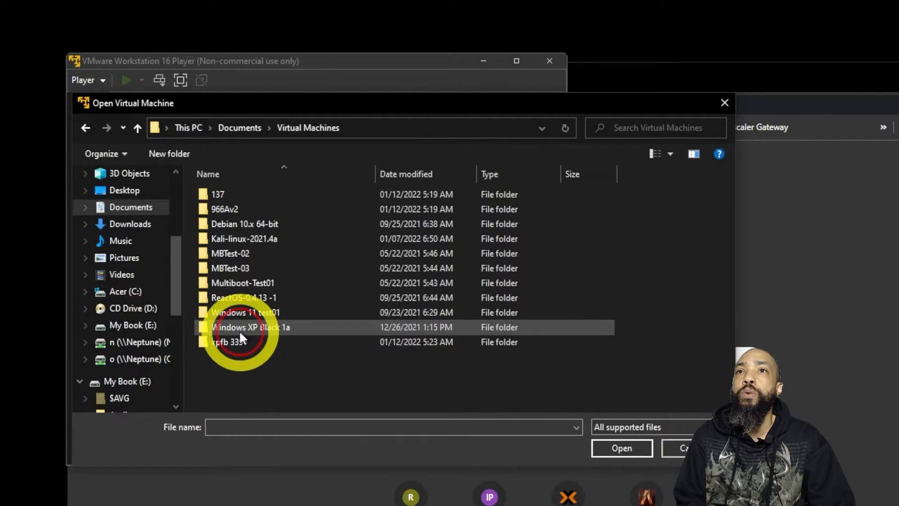
{"action": "left_click", "coordinate": [241, 297]}
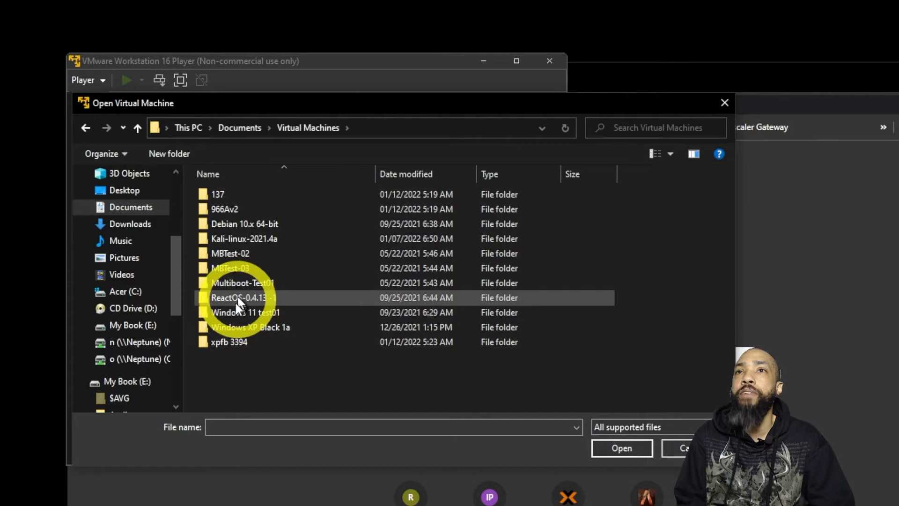
{"action": "double_click", "coordinate": [229, 341]}
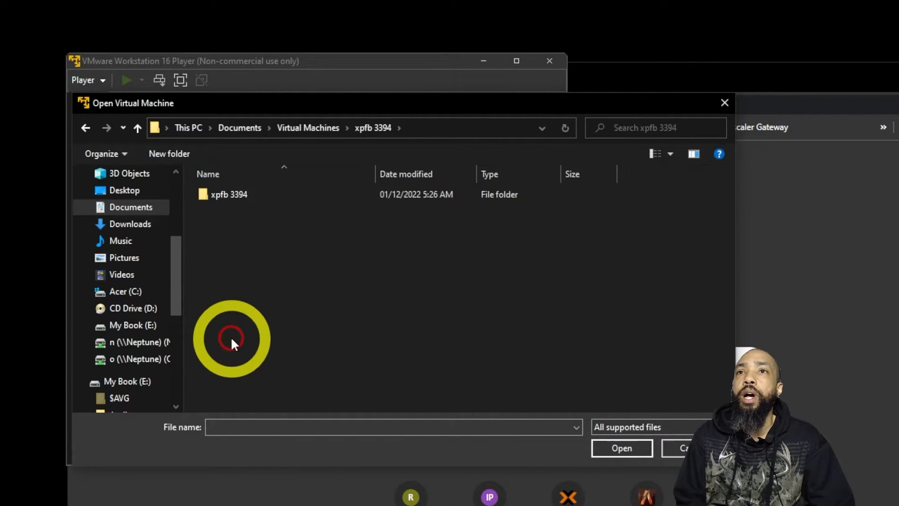
{"action": "double_click", "coordinate": [229, 194]}
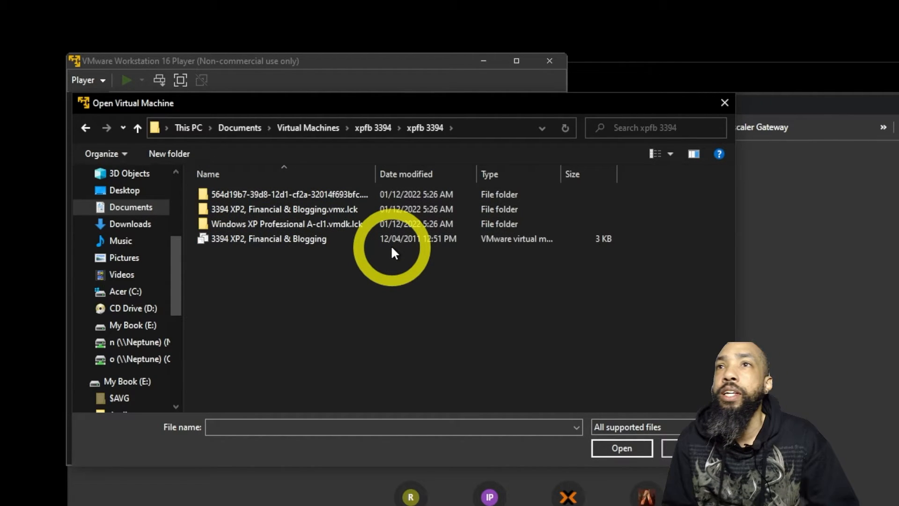
Step: Open the 3394 XP2, Financial & Blogging .vmx to add it to the library
{"action": "left_click", "coordinate": [268, 239]}
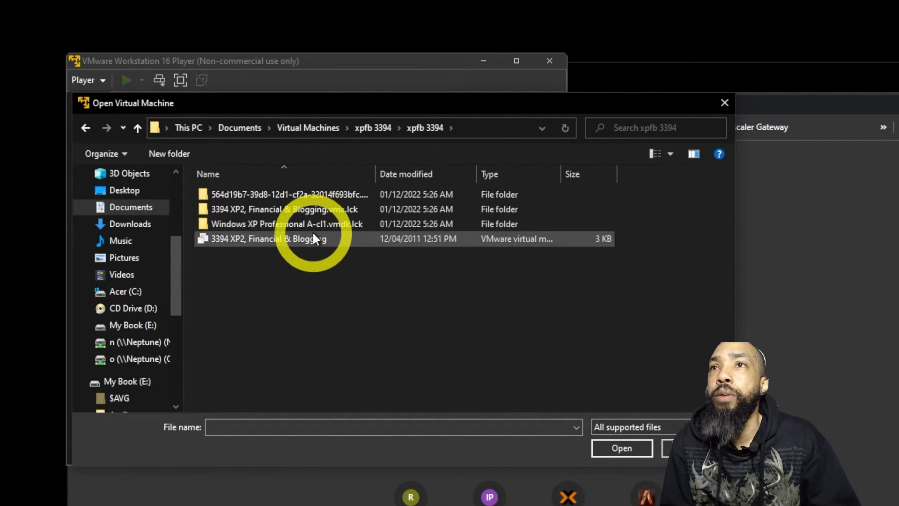
{"action": "left_click", "coordinate": [268, 239]}
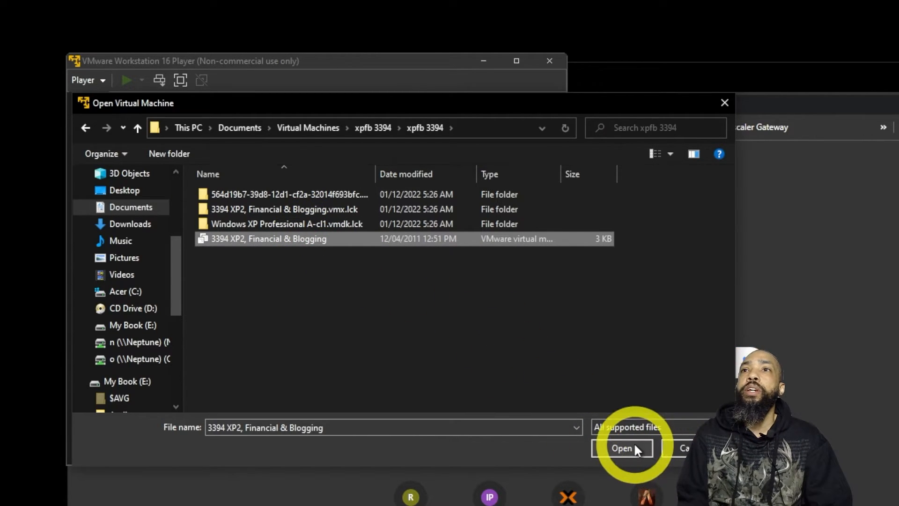
{"action": "left_click", "coordinate": [622, 448]}
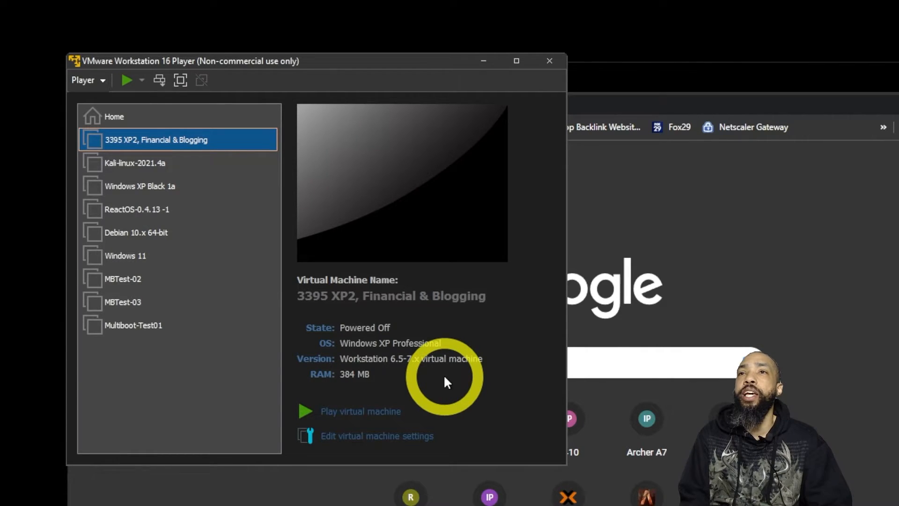
{"action": "mouse_move", "coordinate": [362, 411]}
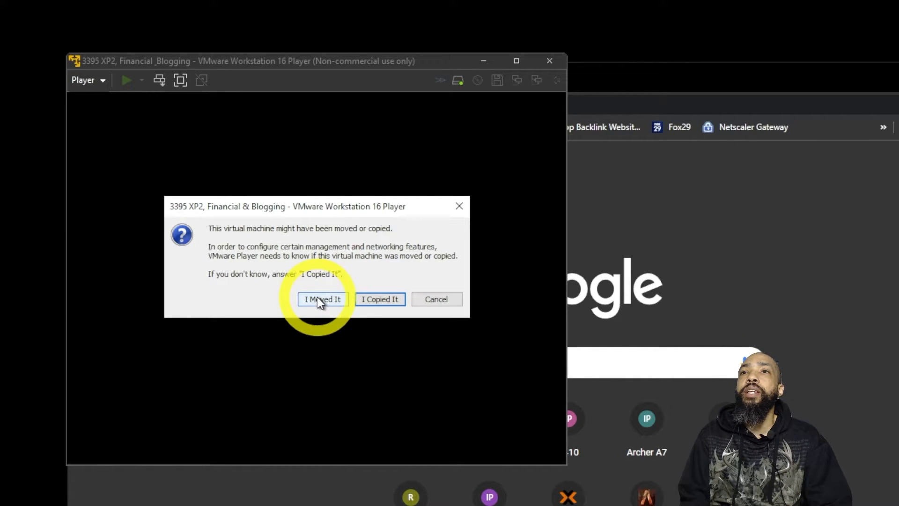
Step: Answer 'I Moved It' and maximize the VM window while Windows XP boots
{"action": "left_click", "coordinate": [322, 299]}
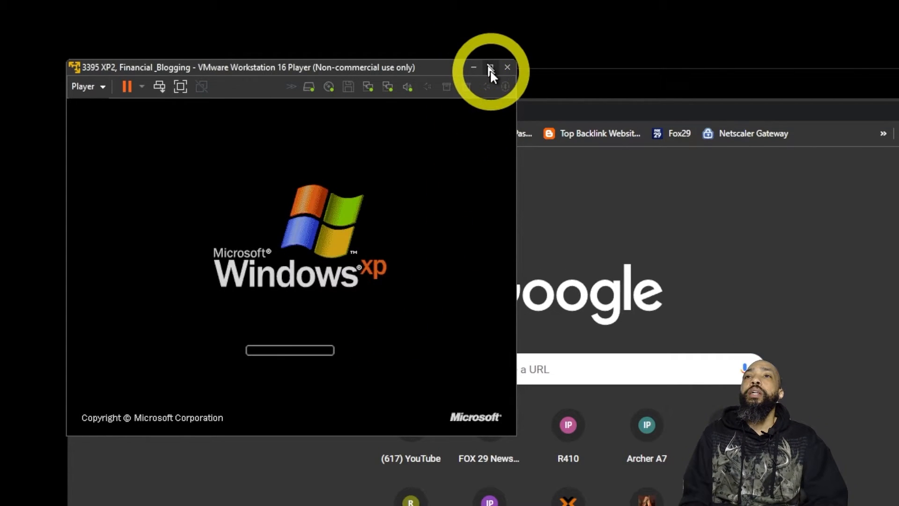
{"action": "left_click", "coordinate": [490, 67]}
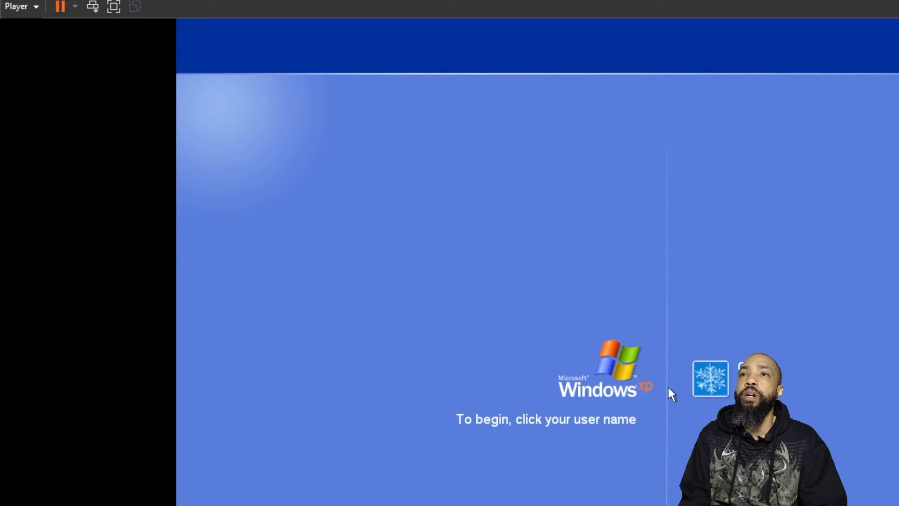
{"action": "mouse_move", "coordinate": [654, 393]}
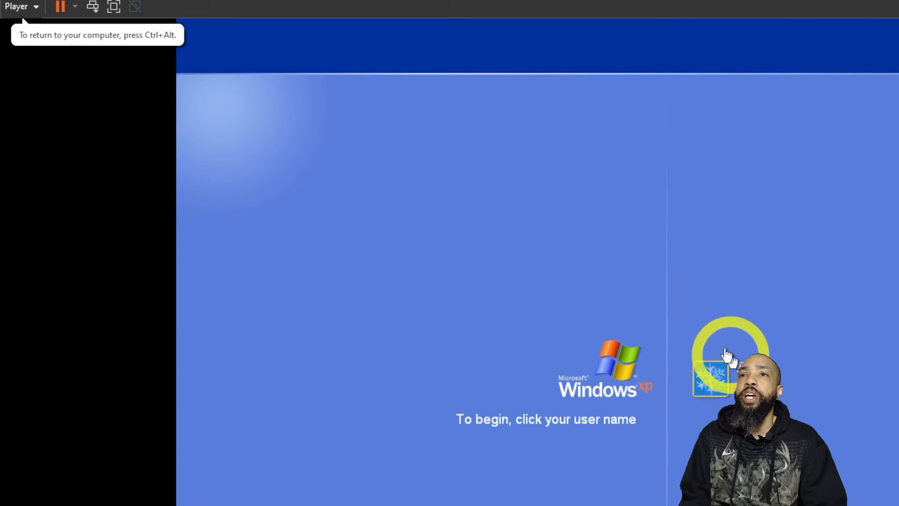
Step: Select the XP user account and log on with its password
{"action": "left_click", "coordinate": [711, 367]}
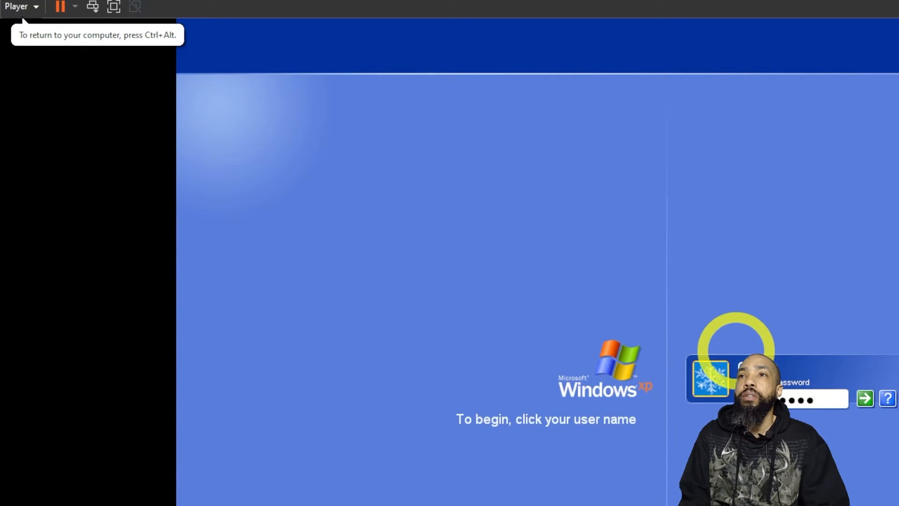
{"action": "left_click", "coordinate": [865, 399]}
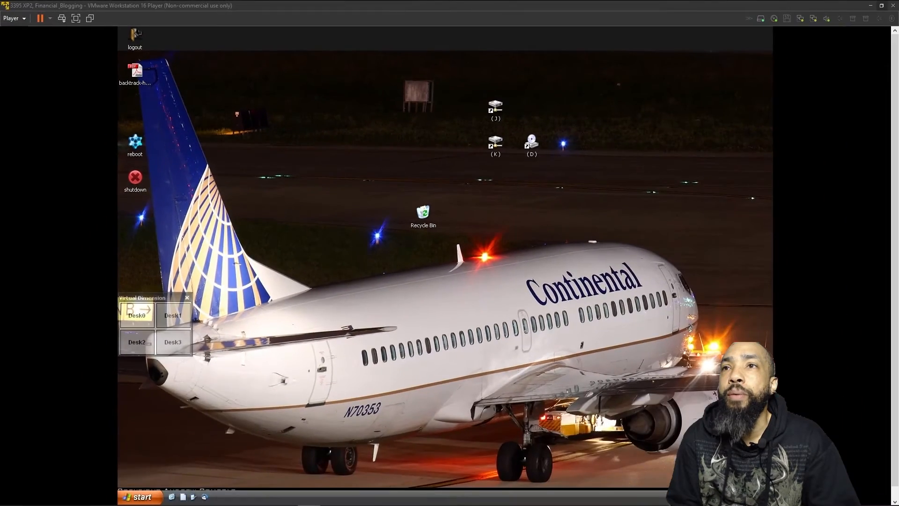
{"action": "mouse_move", "coordinate": [499, 6]}
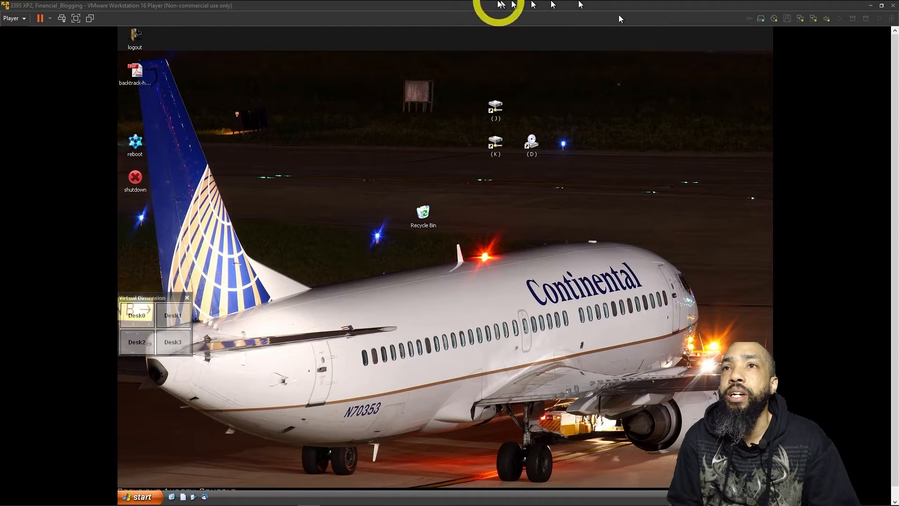
{"action": "mouse_move", "coordinate": [208, 390]}
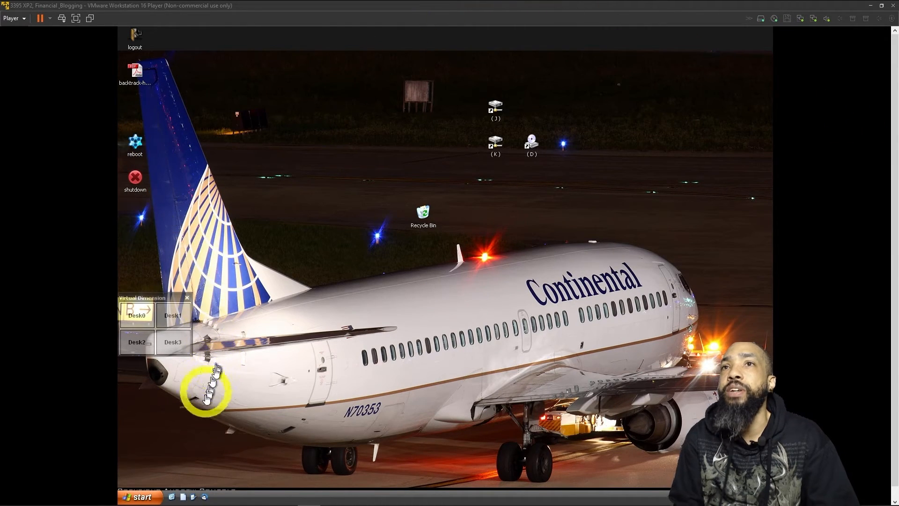
{"action": "mouse_move", "coordinate": [378, 43]}
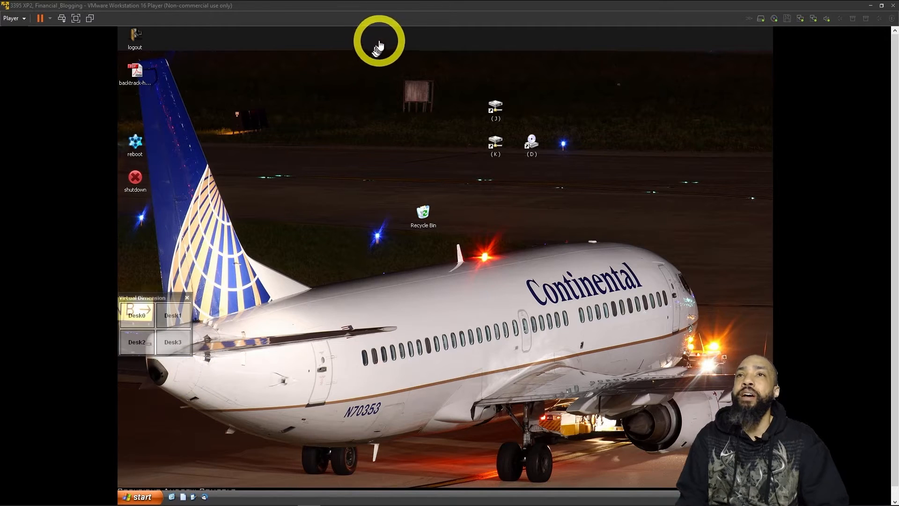
{"action": "mouse_move", "coordinate": [277, 57]}
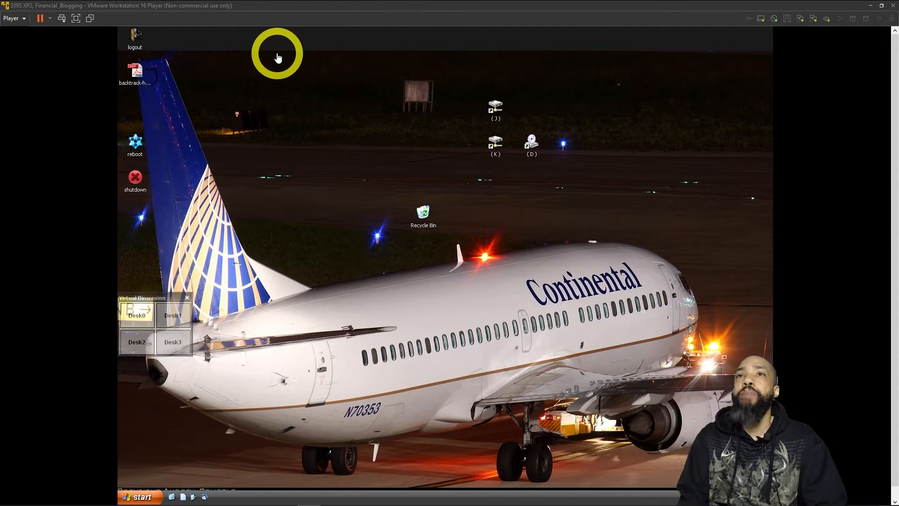
{"action": "mouse_move", "coordinate": [427, 232]}
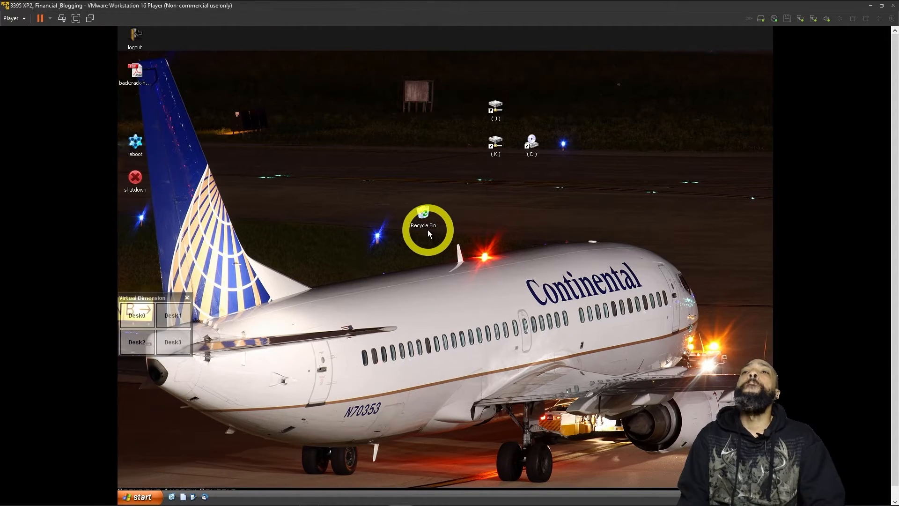
Step: Bring up the XP desktop's right-click shortcut menu
{"action": "right_click", "coordinate": [427, 230]}
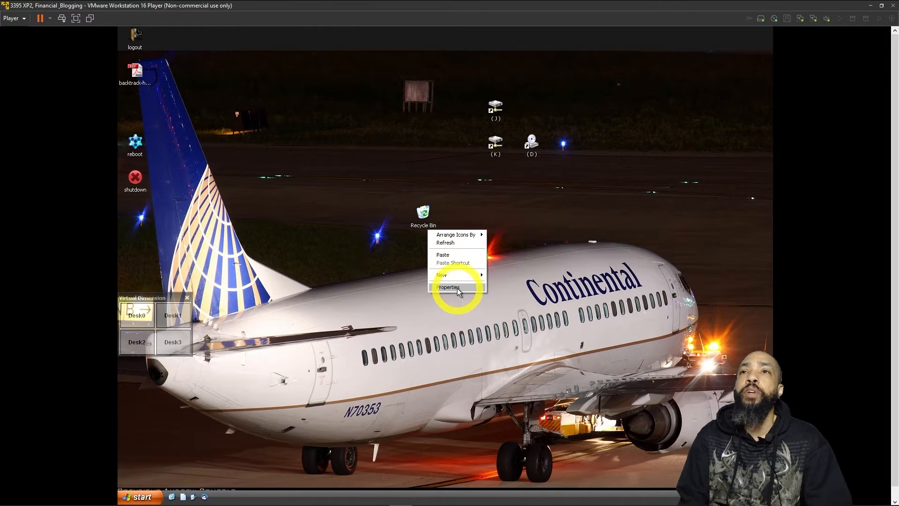
Step: In Display Properties Settings, slide the resolution to 1920 by 1080 and apply it
{"action": "left_click", "coordinate": [449, 286]}
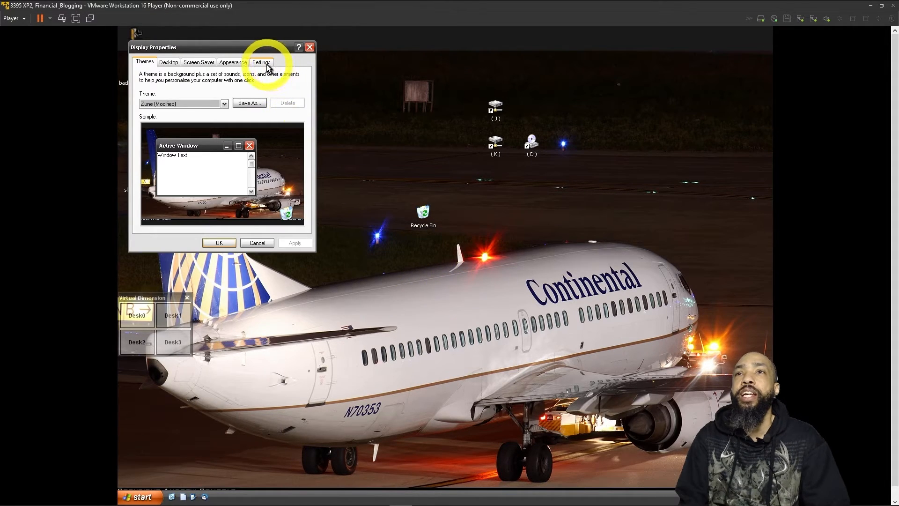
{"action": "left_click", "coordinate": [261, 62]}
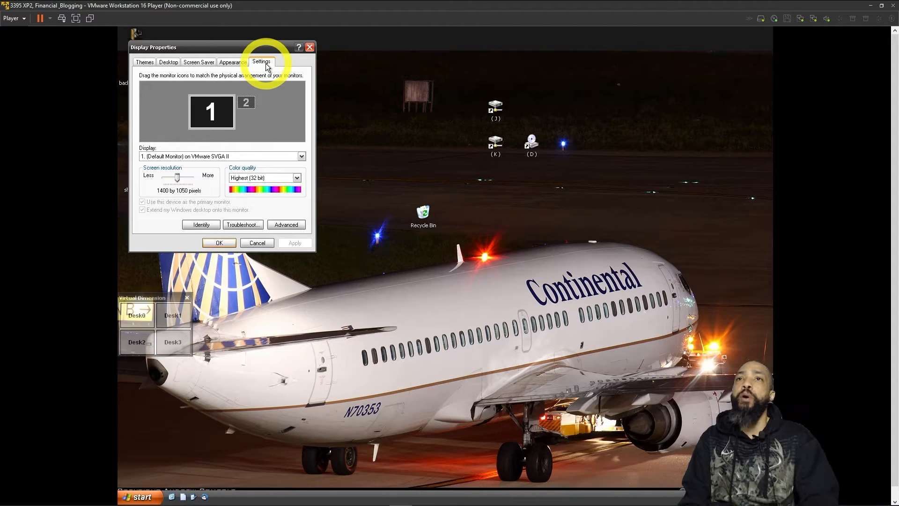
{"action": "left_click_drag", "start_coordinate": [175, 178], "coordinate": [181, 179]}
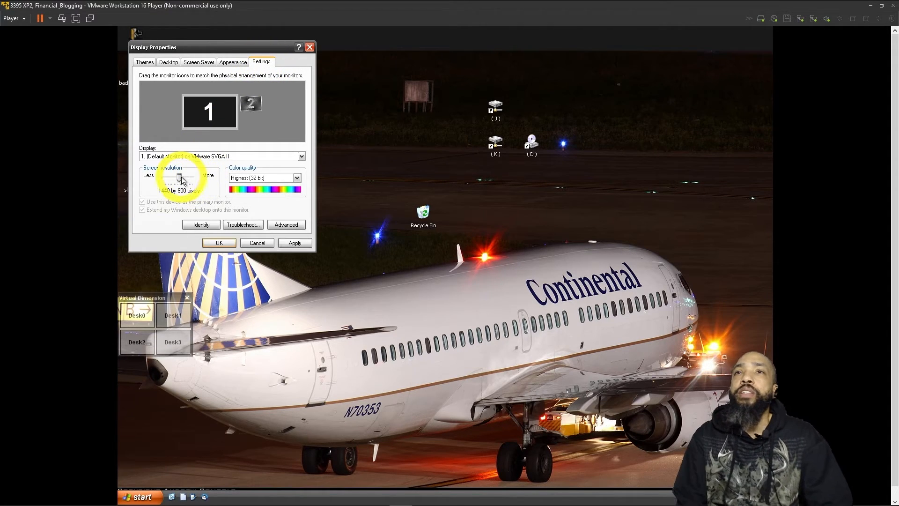
{"action": "left_click_drag", "start_coordinate": [178, 177], "coordinate": [186, 177]}
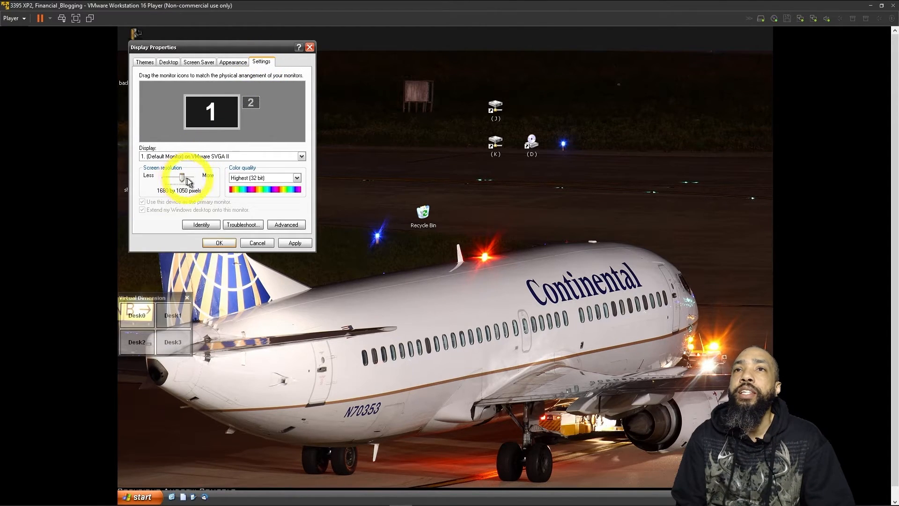
{"action": "left_click_drag", "start_coordinate": [183, 178], "coordinate": [197, 178]}
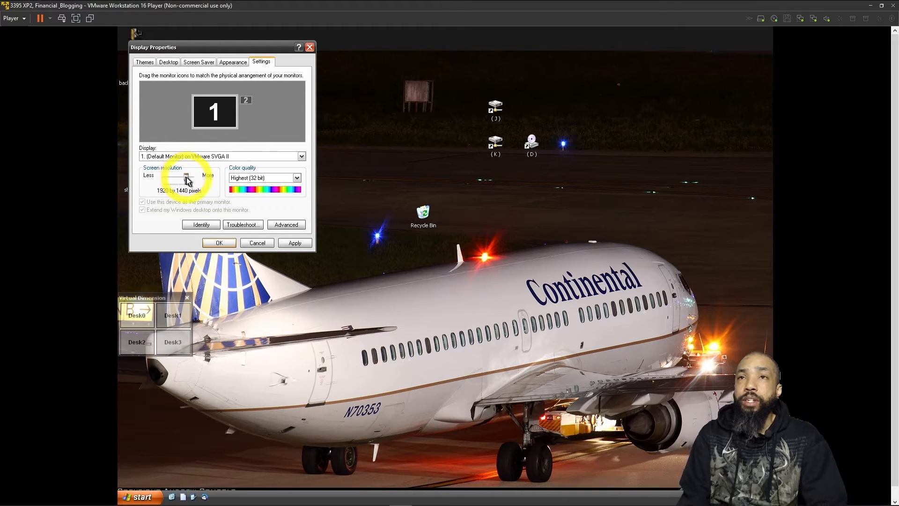
{"action": "left_click_drag", "start_coordinate": [189, 178], "coordinate": [181, 178]}
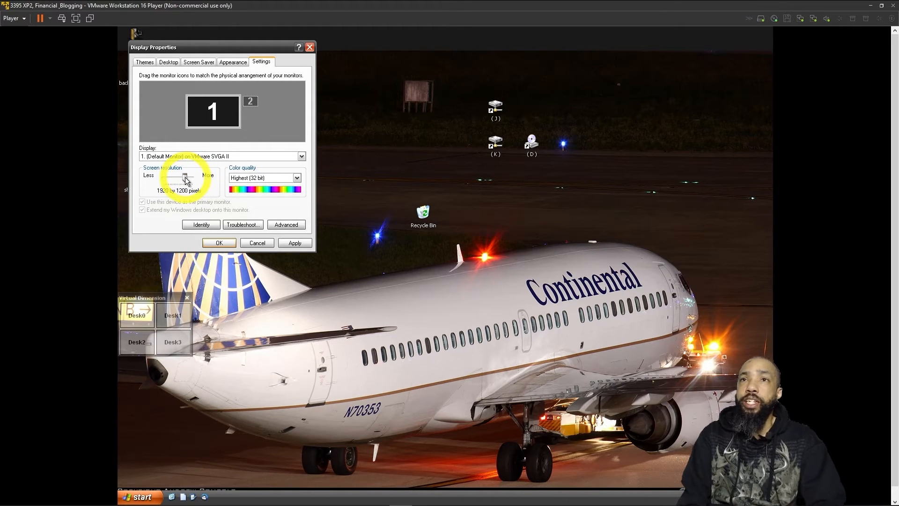
{"action": "left_click_drag", "start_coordinate": [193, 177], "coordinate": [183, 177]}
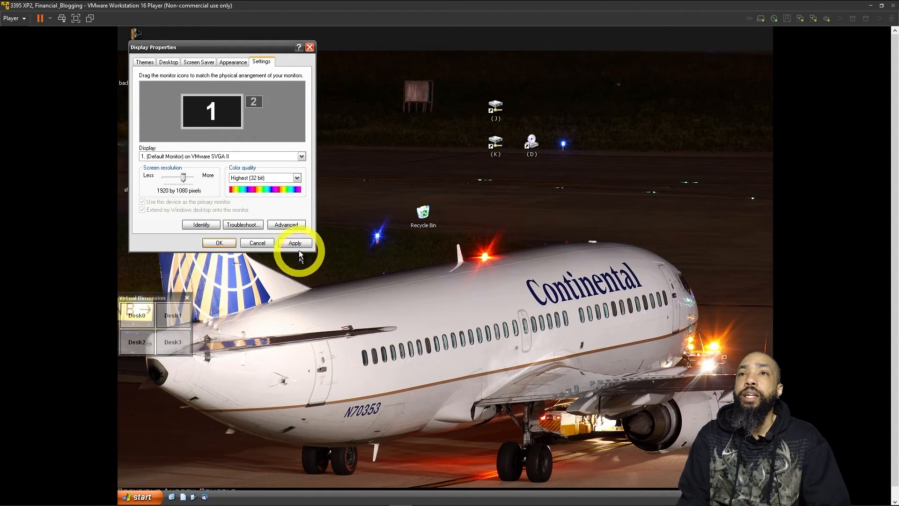
{"action": "left_click", "coordinate": [295, 243]}
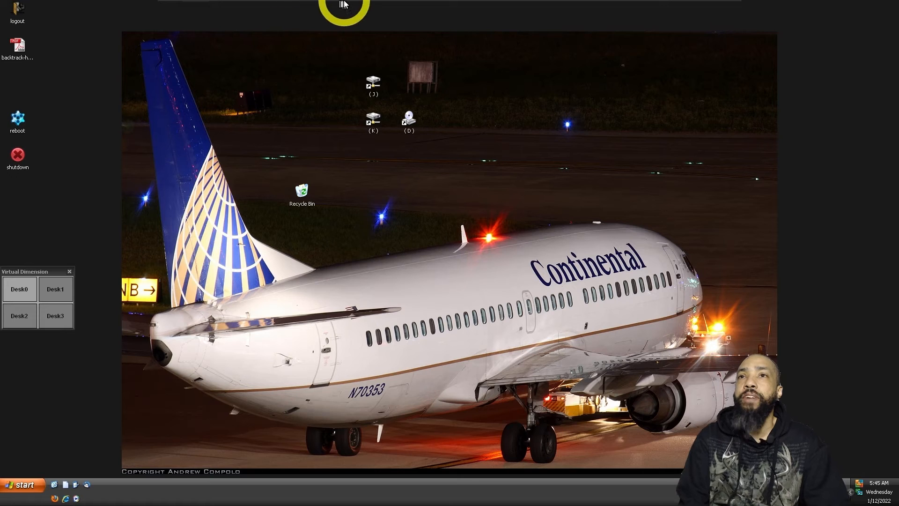
{"action": "mouse_move", "coordinate": [364, 32]}
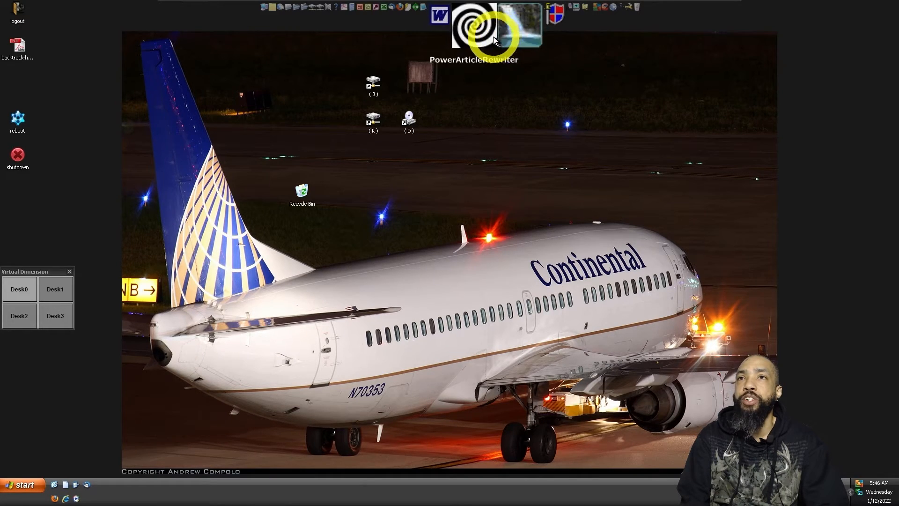
Step: Launch Power Article Rewriter from the XP dock
{"action": "double_click", "coordinate": [474, 33]}
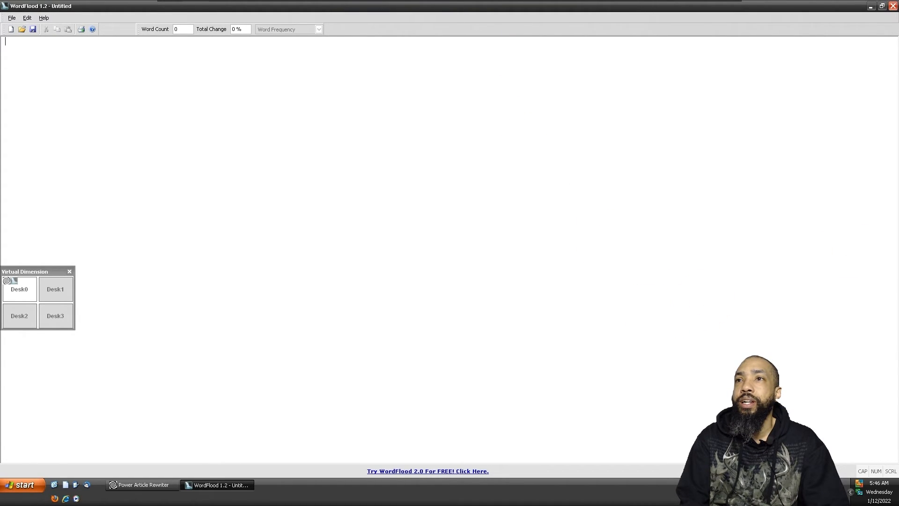
{"action": "mouse_move", "coordinate": [722, 24]}
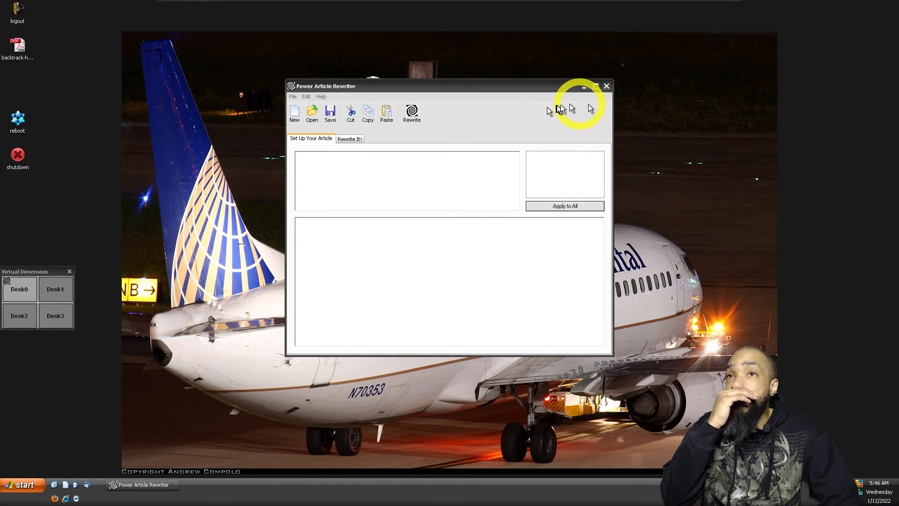
{"action": "mouse_move", "coordinate": [606, 86]}
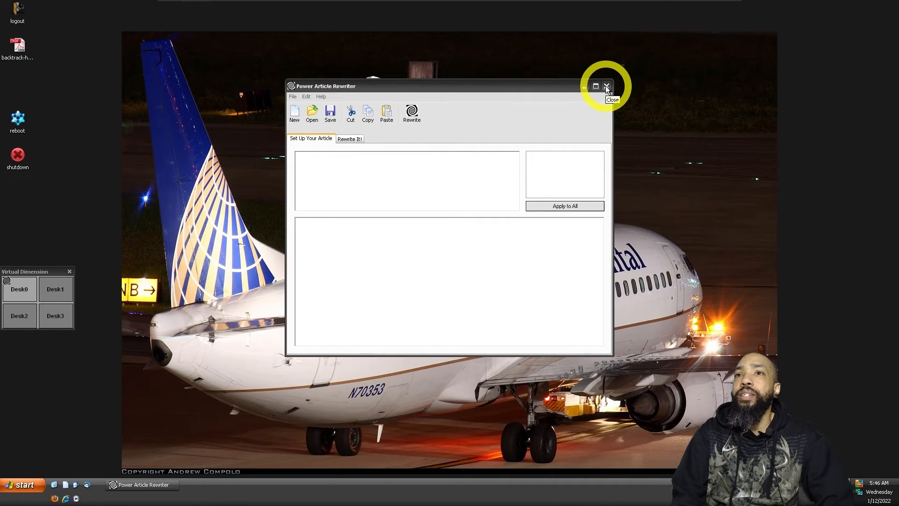
Step: Close the Power Article Rewriter window
{"action": "left_click", "coordinate": [607, 86]}
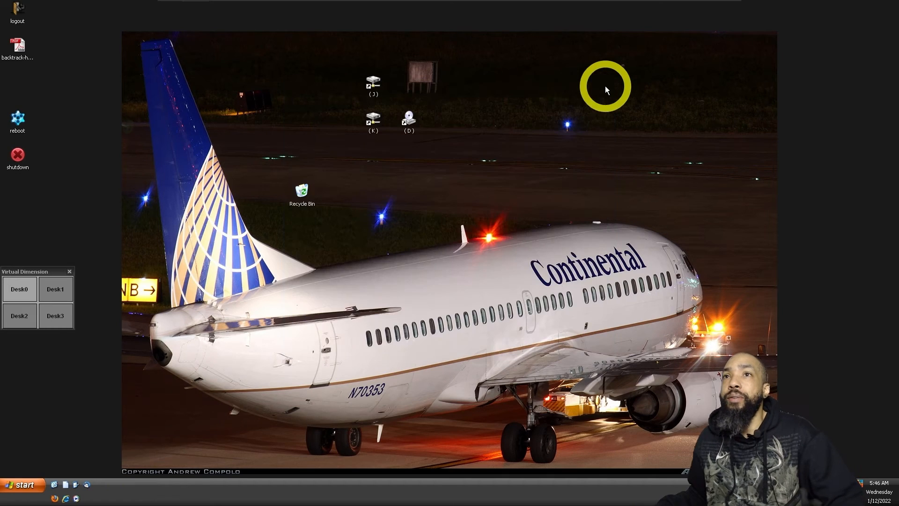
{"action": "mouse_move", "coordinate": [257, 6]}
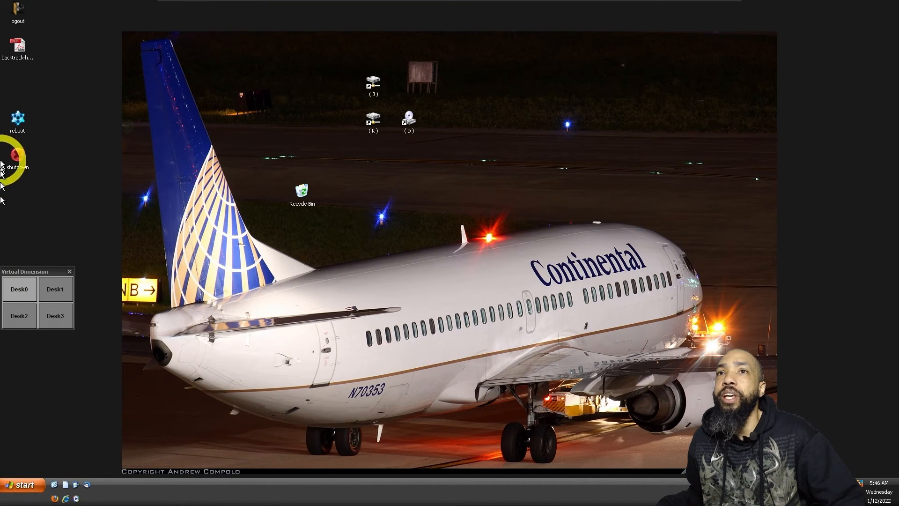
{"action": "mouse_move", "coordinate": [17, 154]}
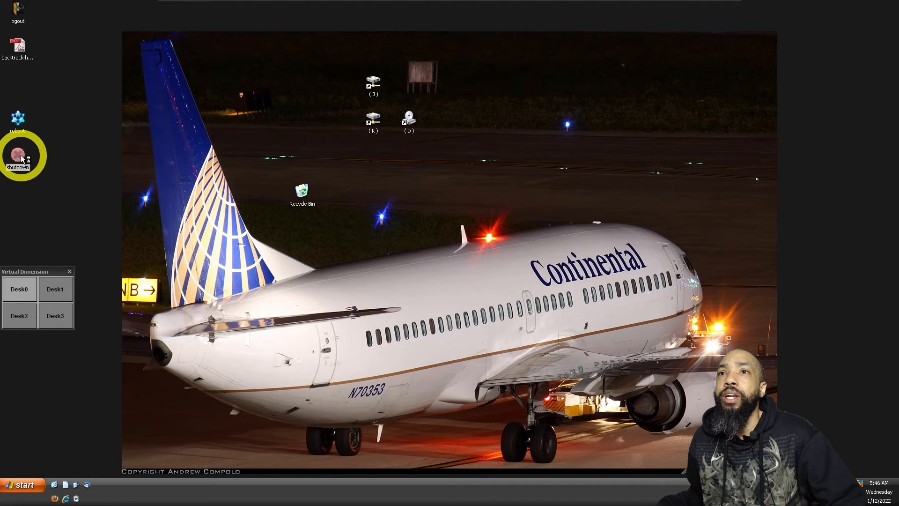
Step: Shut down Windows XP from the desktop shutdown icon
{"action": "left_click", "coordinate": [17, 153]}
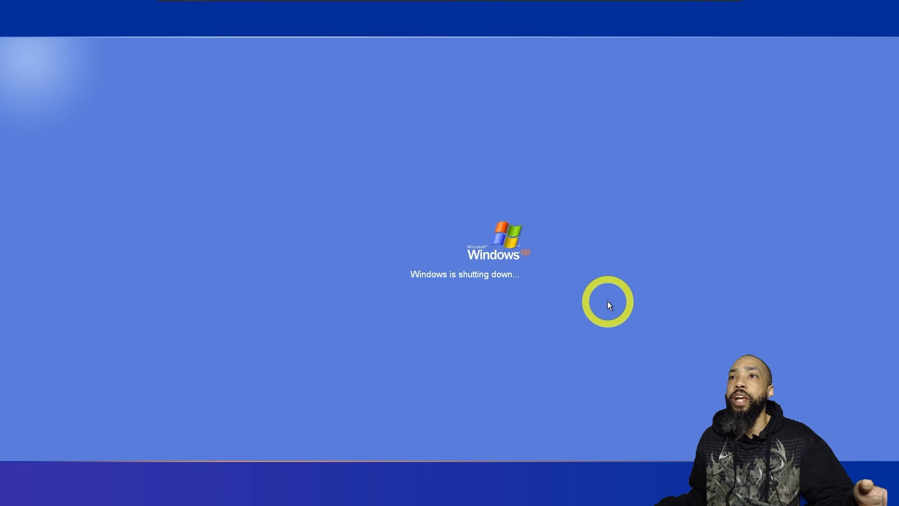
{"action": "mouse_move", "coordinate": [602, 315]}
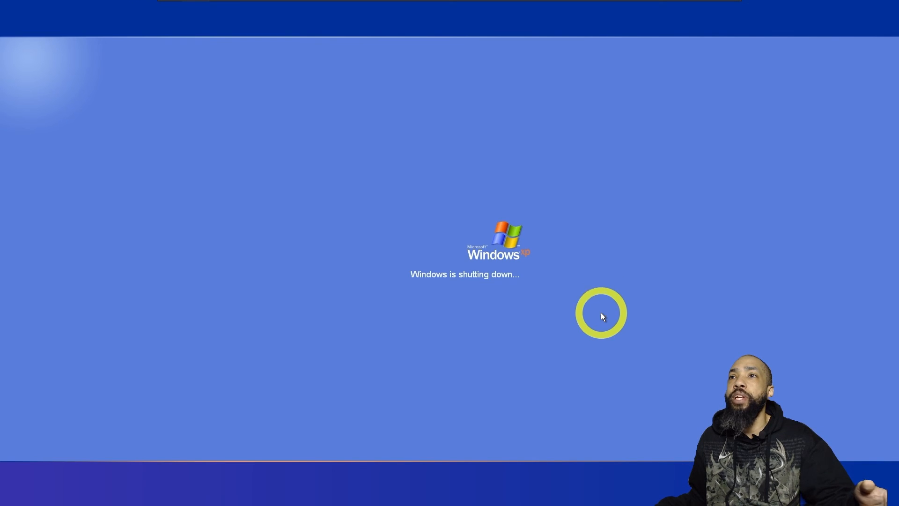